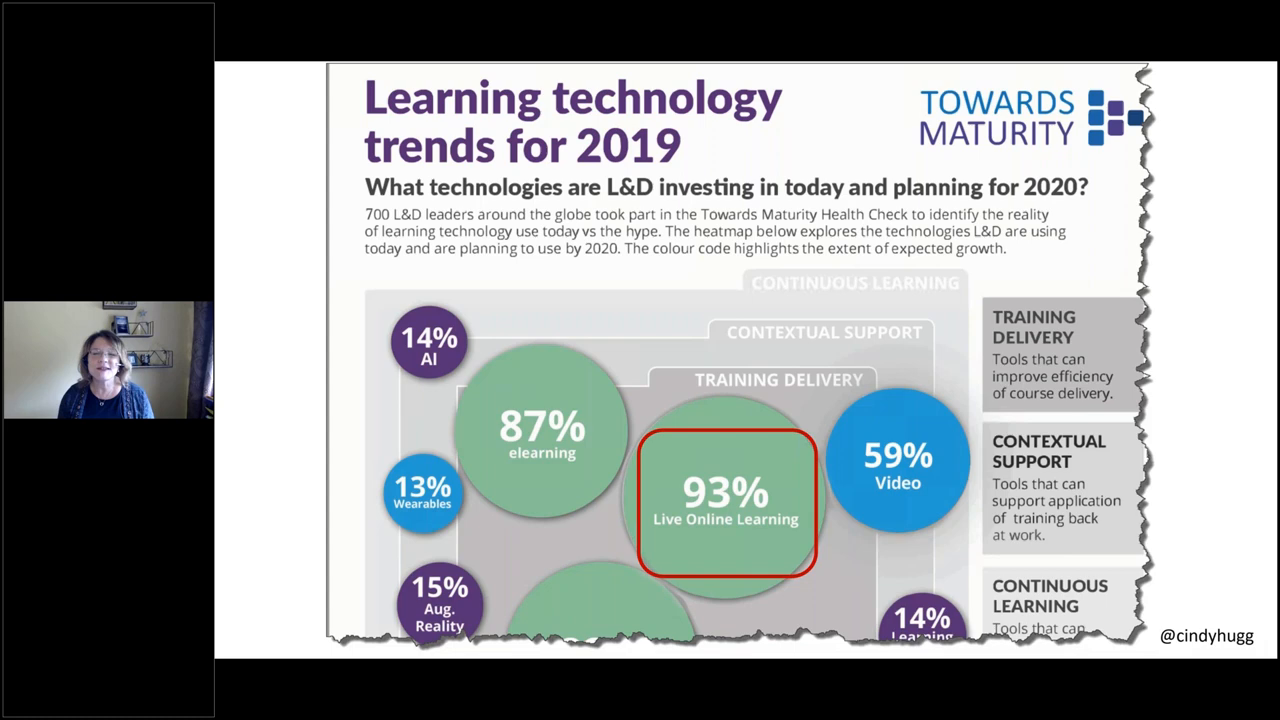
# Advance the slideshow from 'Step 2: Learn the Technology' through the 'Juggle?' slide and onward
pyautogui.press('right')
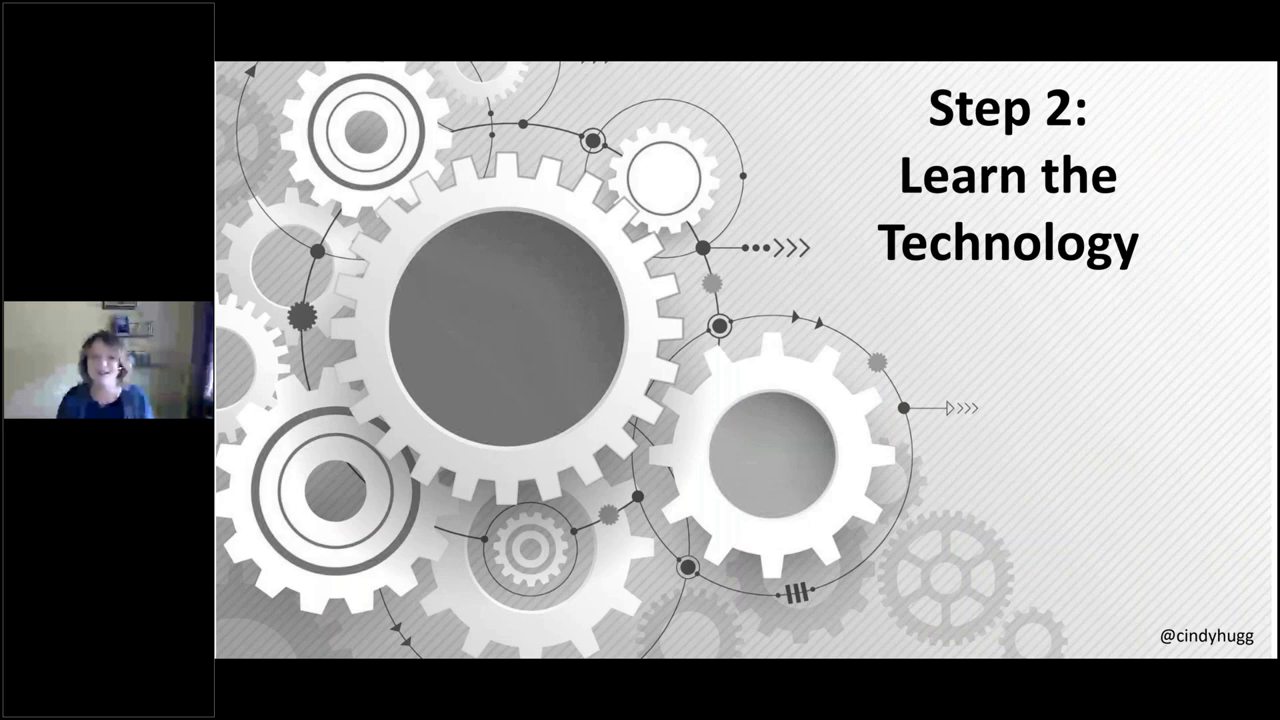
pyautogui.press('Right')
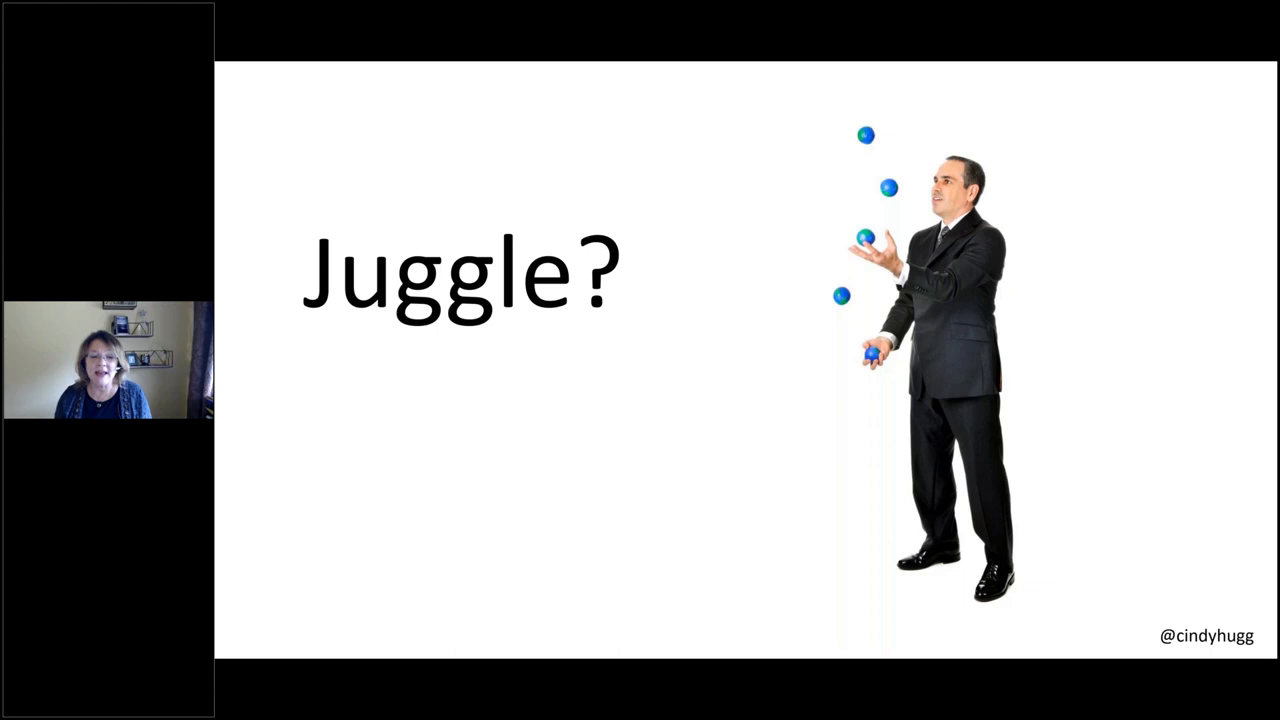
pyautogui.press('Right')
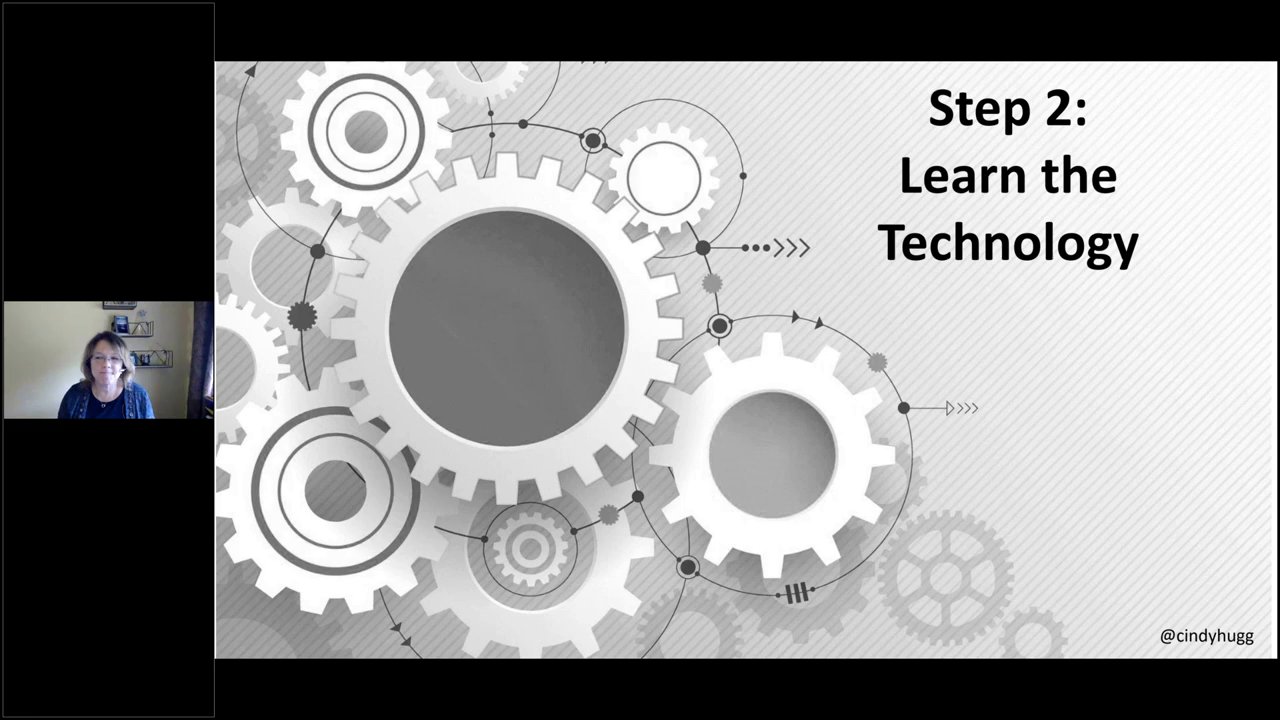
pyautogui.press('right')
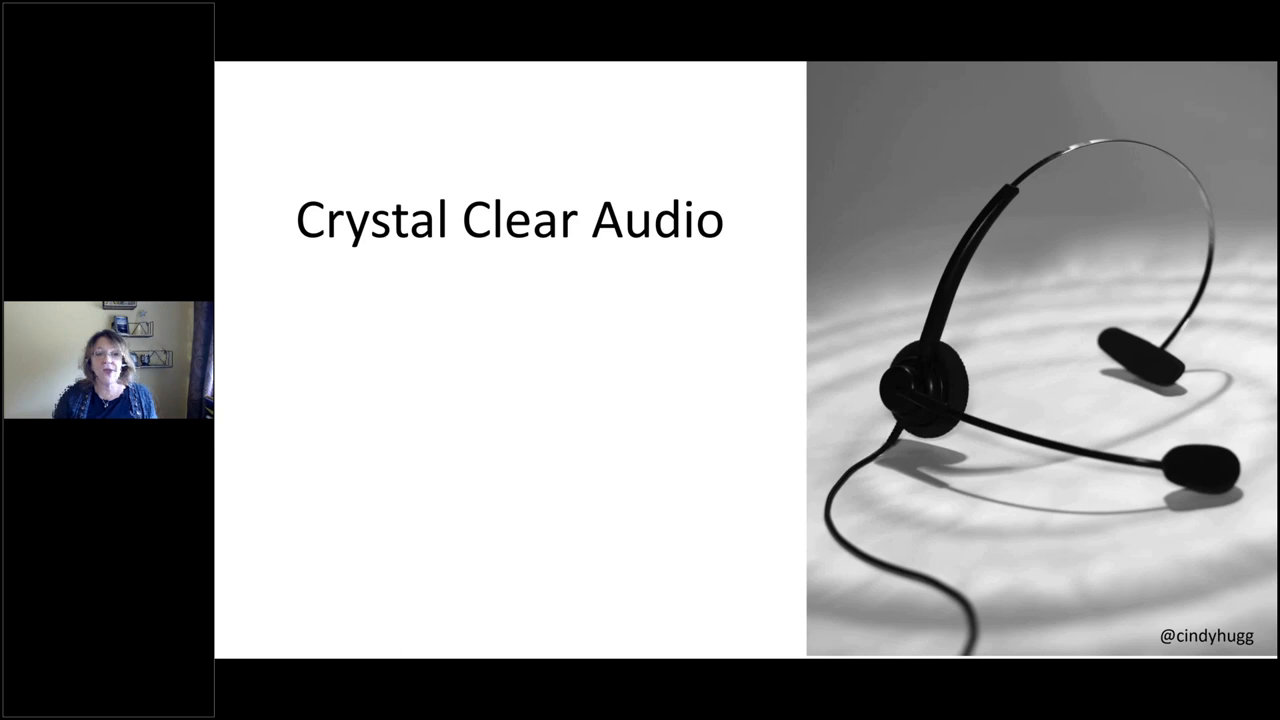
# Advance to the closing slide asking what attendees will do as a result of today's session
pyautogui.press('right')
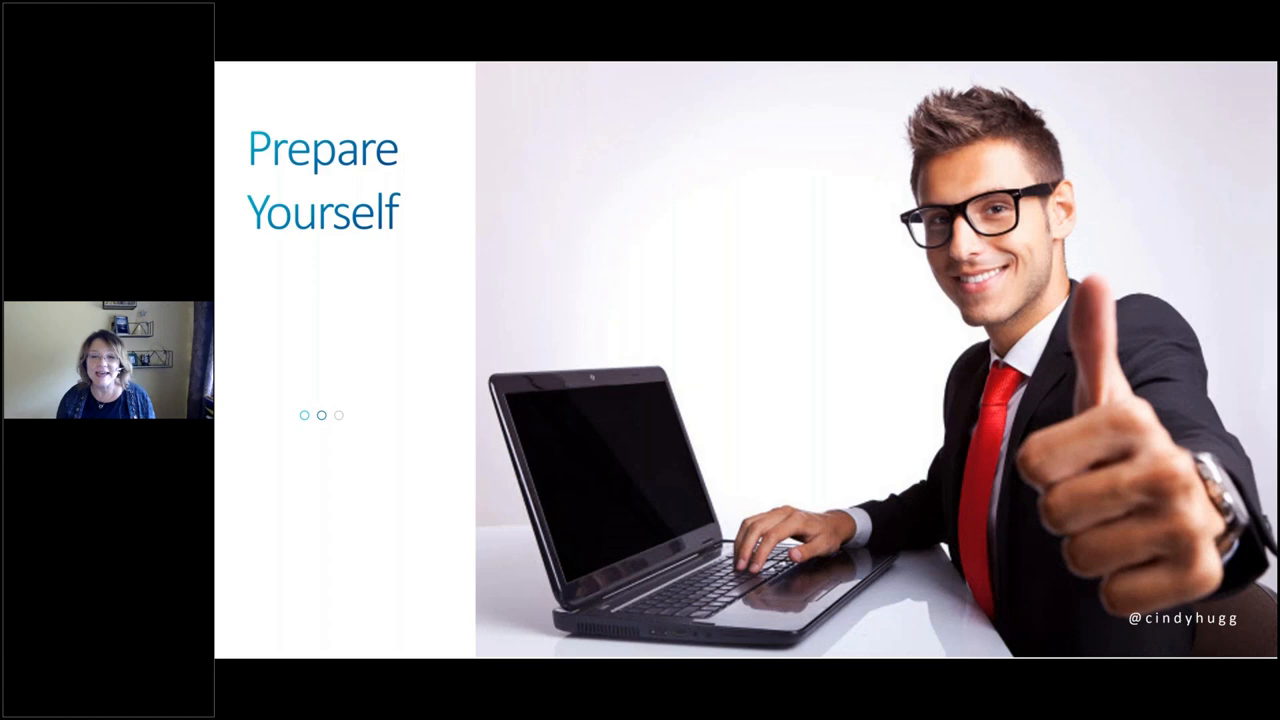
pyautogui.press('Right')
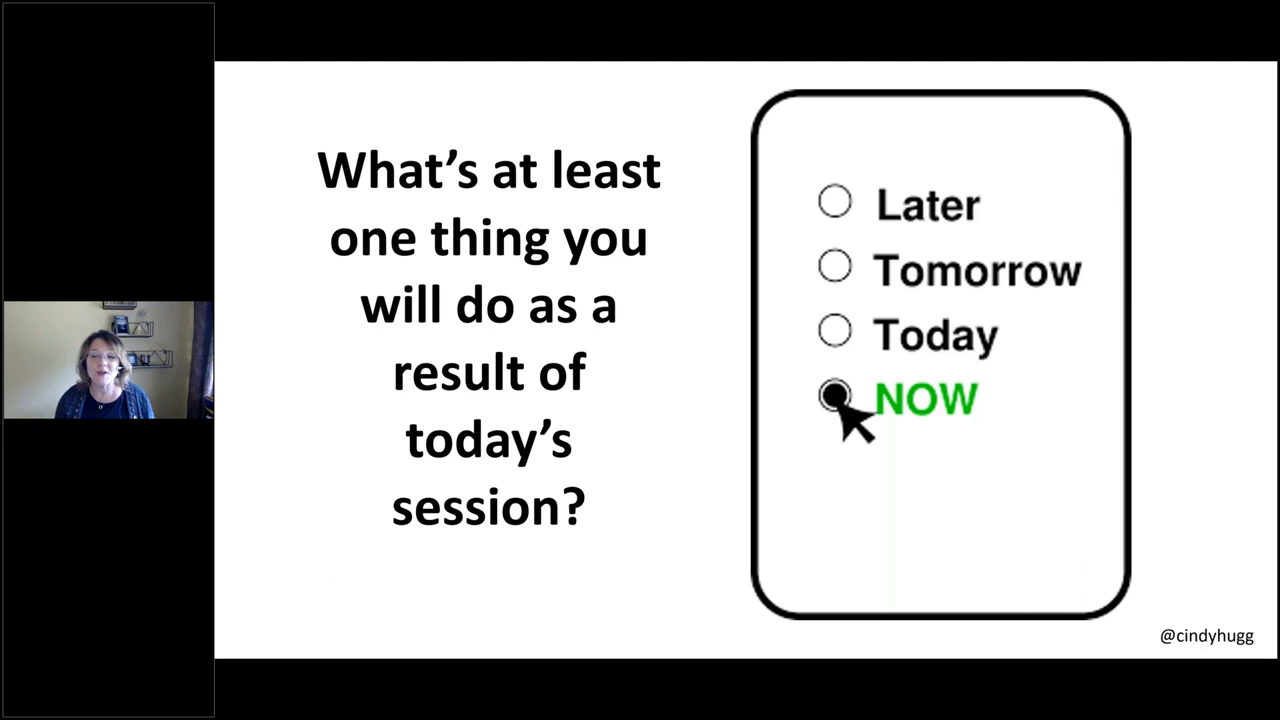